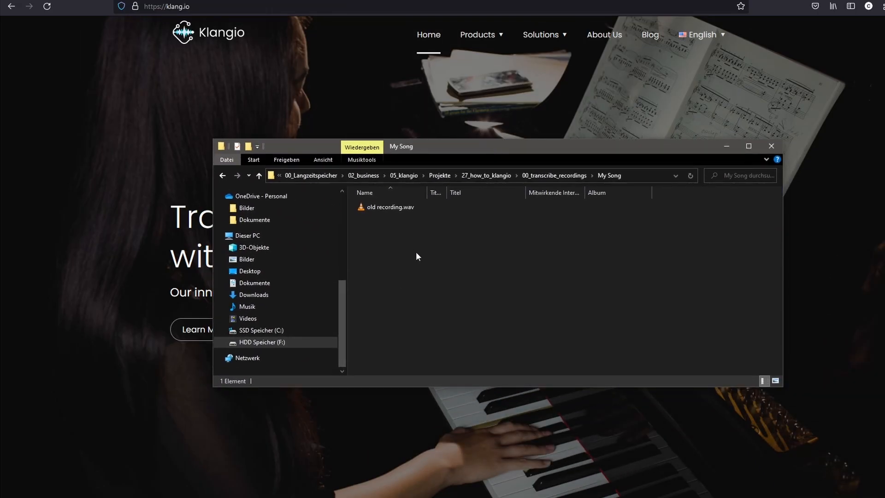
Play old recording.wav, then open retranscription options for the newest songbook entry
{"action": "left_click", "coordinate": [389, 207]}
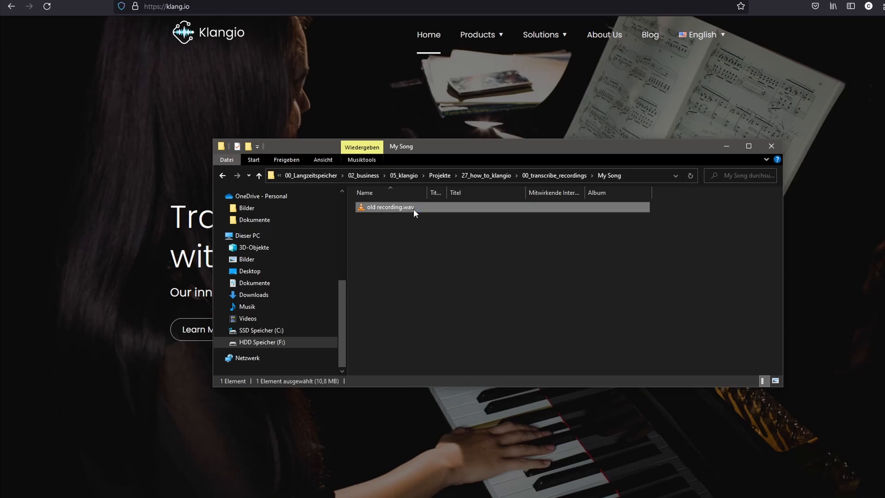
{"action": "double_click", "coordinate": [389, 207]}
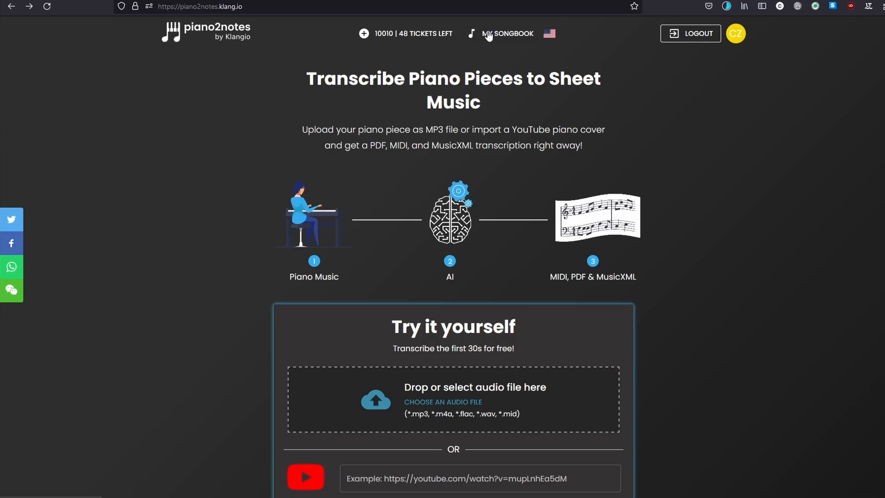
{"action": "left_click", "coordinate": [506, 33]}
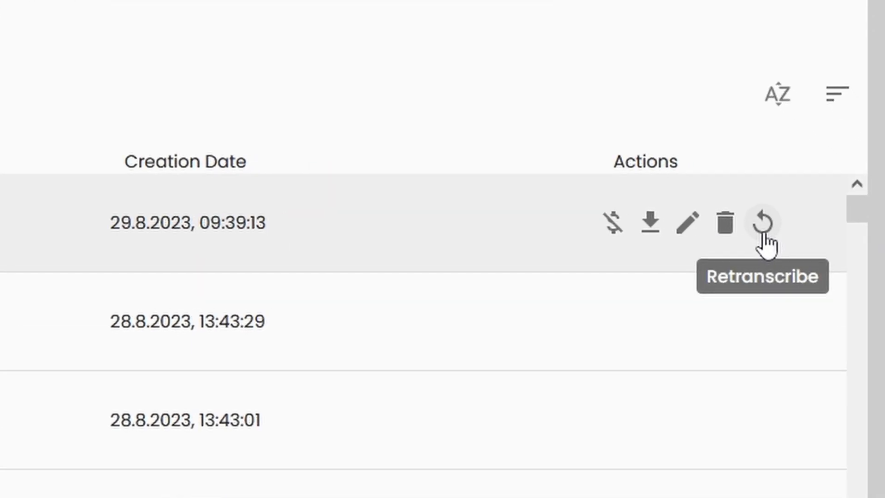
{"action": "left_click", "coordinate": [766, 222]}
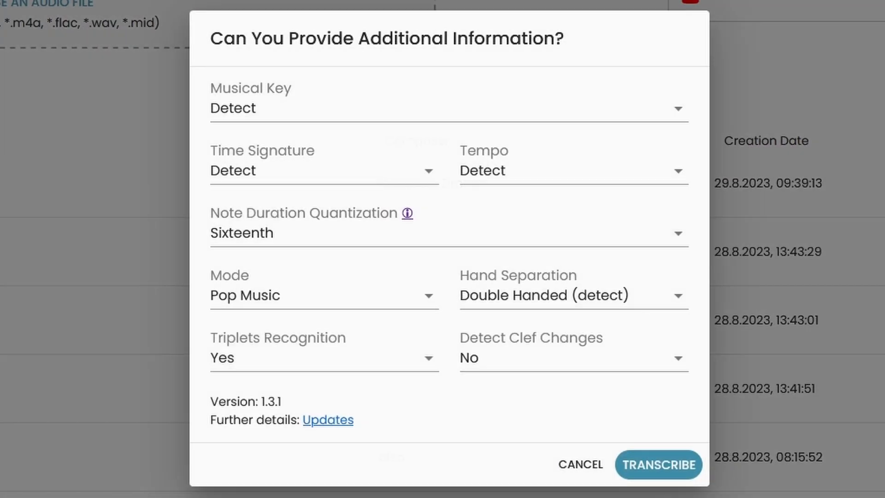
Retranscribe with time signature 3/4 and Classical Music mode
{"action": "left_click", "coordinate": [324, 171]}
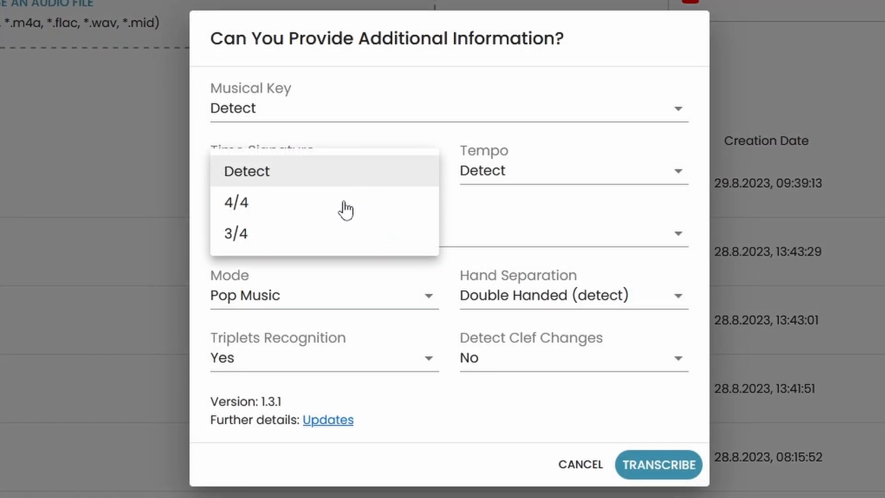
{"action": "left_click", "coordinate": [234, 234]}
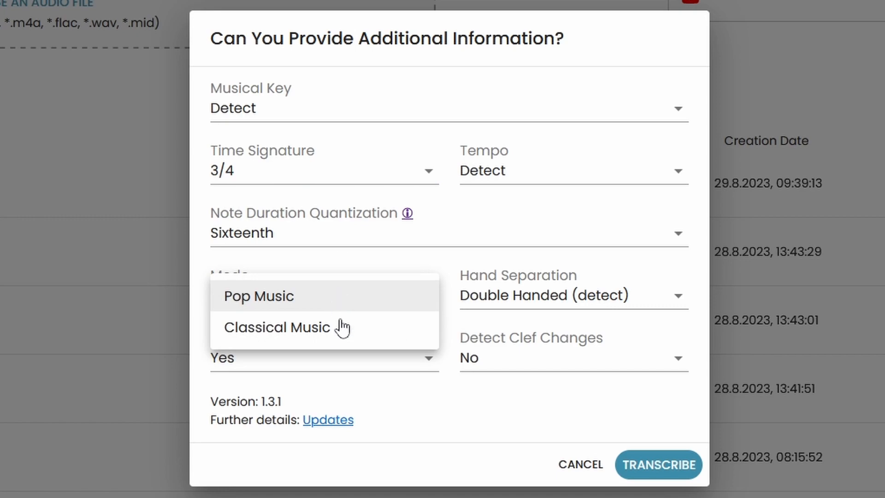
{"action": "left_click", "coordinate": [277, 327]}
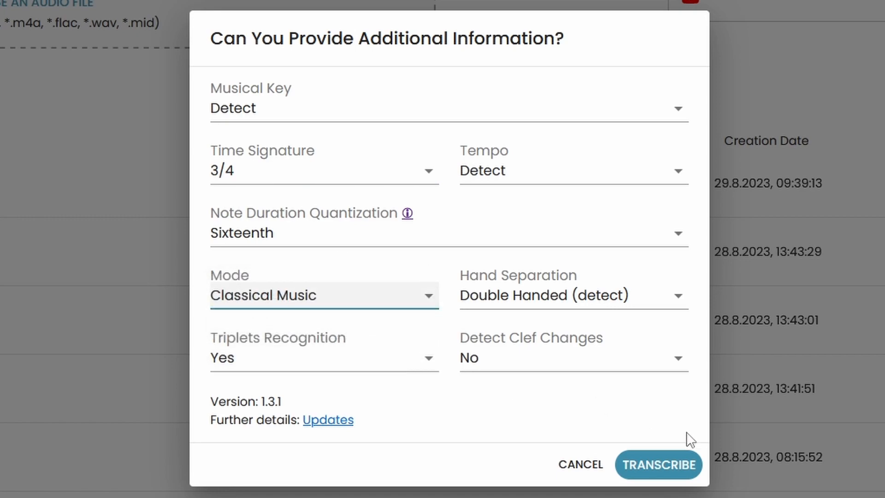
{"action": "left_click", "coordinate": [659, 464]}
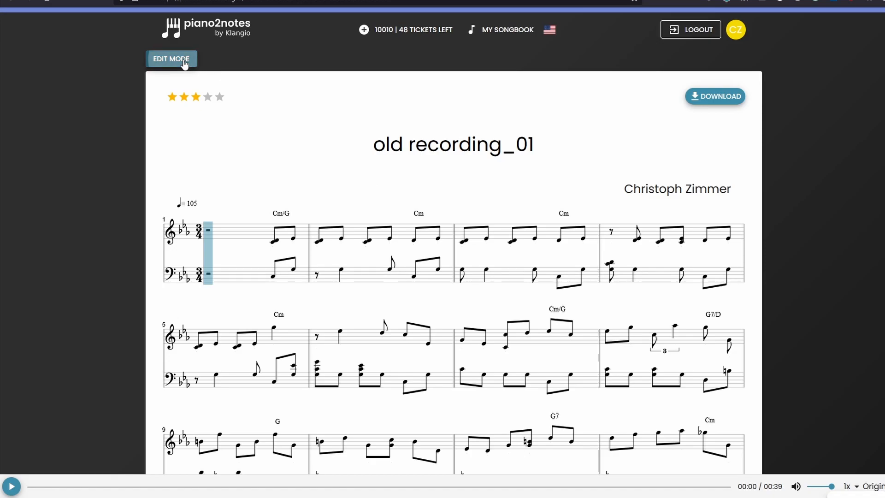
Revise the notes of the old recording_01 score in Edit Mode and save them
{"action": "left_click", "coordinate": [171, 58]}
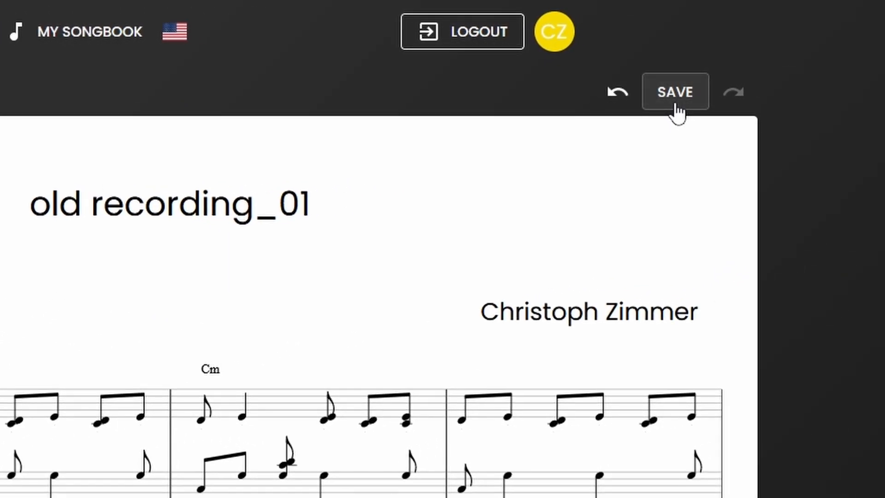
{"action": "left_click", "coordinate": [675, 91]}
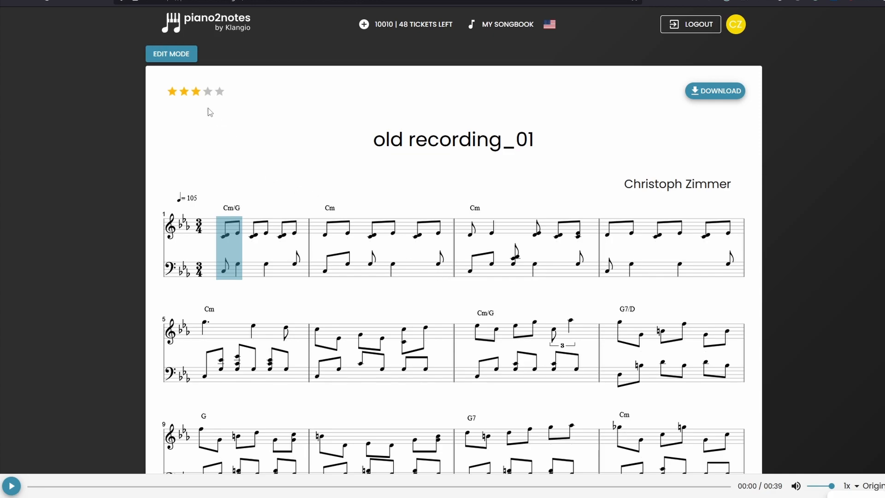
Give the transcription three stars with a feature-suggestion message
{"action": "left_click", "coordinate": [196, 92]}
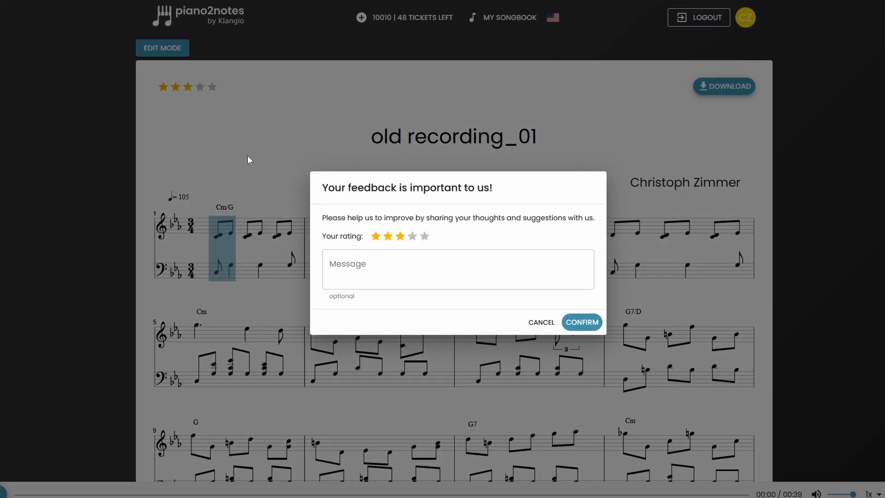
{"action": "left_click", "coordinate": [458, 269]}
{"action": "type", "text": "How about this feature...."}
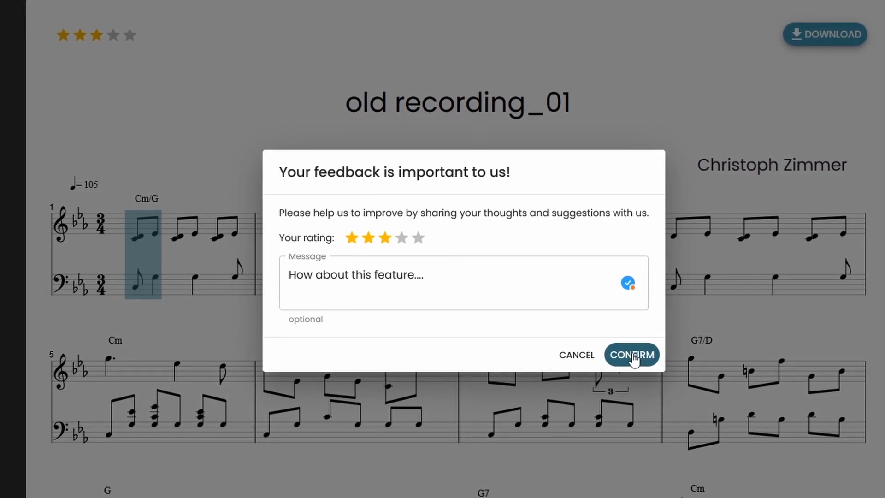
{"action": "left_click", "coordinate": [631, 354]}
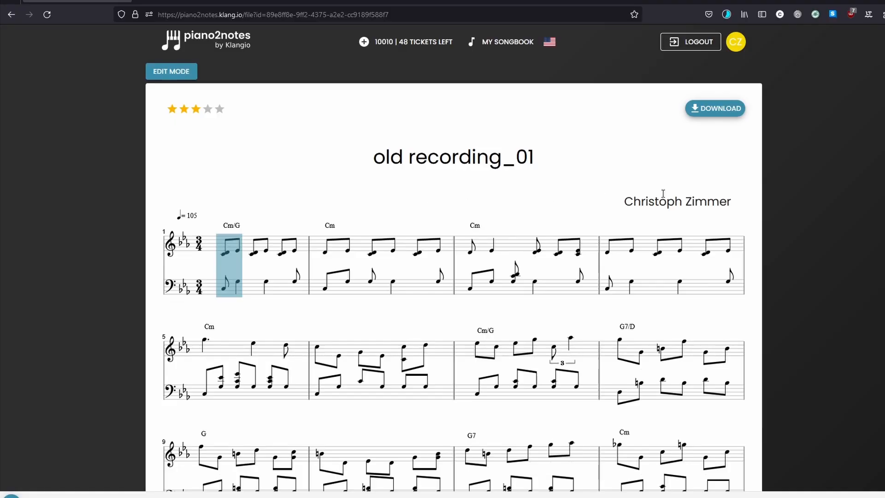
Show the PDF, MIDI, unquantized MIDI and MusicXML download options
{"action": "left_click", "coordinate": [715, 109]}
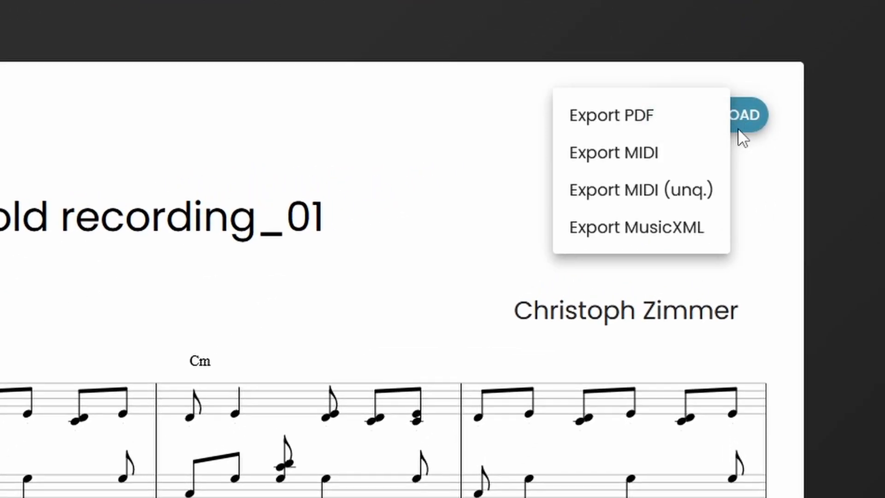
{"action": "mouse_move", "coordinate": [722, 243]}
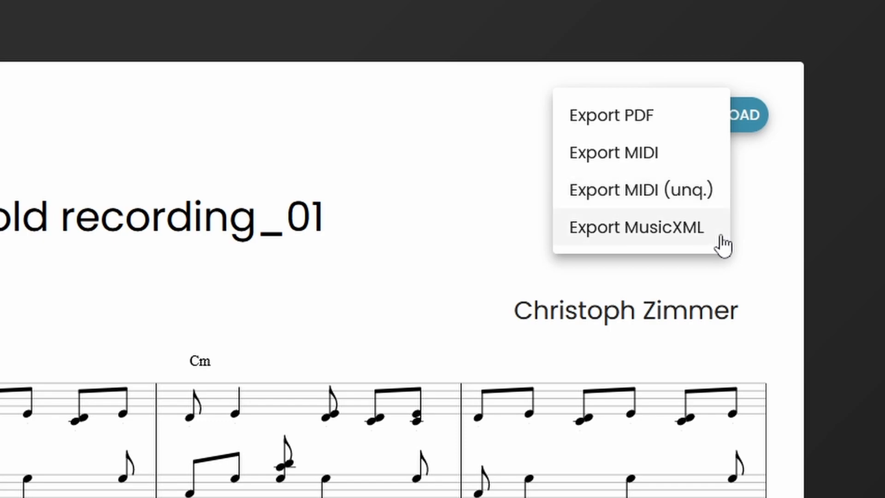